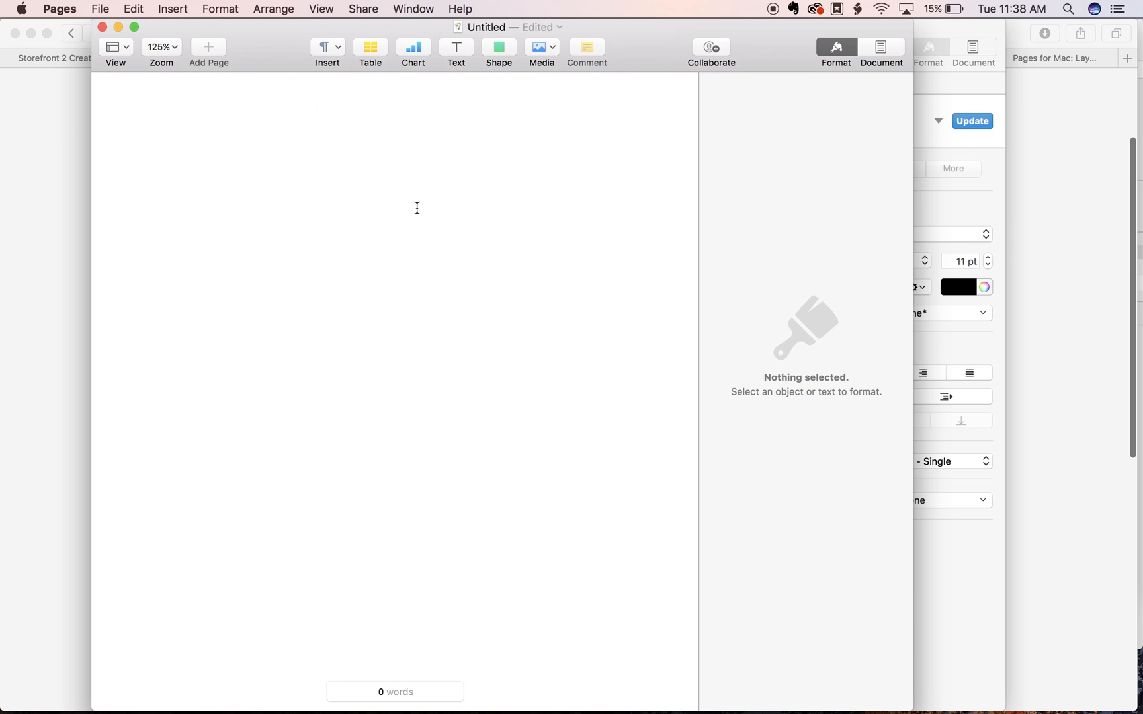
mouse_move(485, 223)
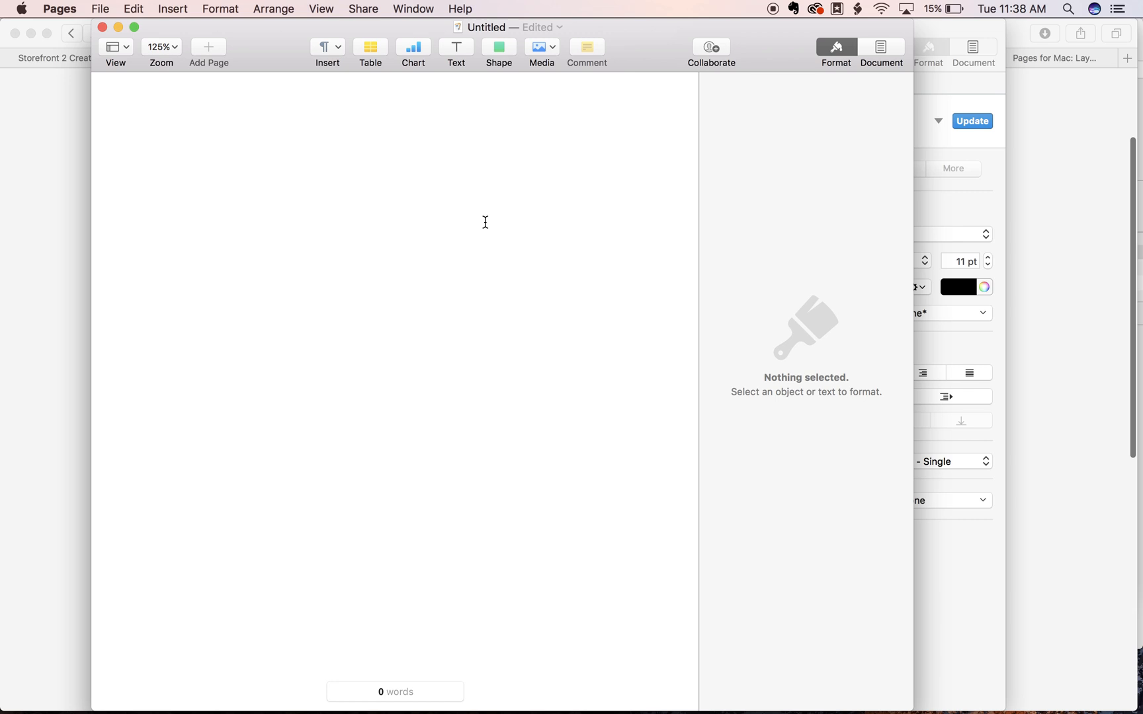
Step: Add a text box and enter the word Margo, clearing stray typed text first
left_click(371, 48)
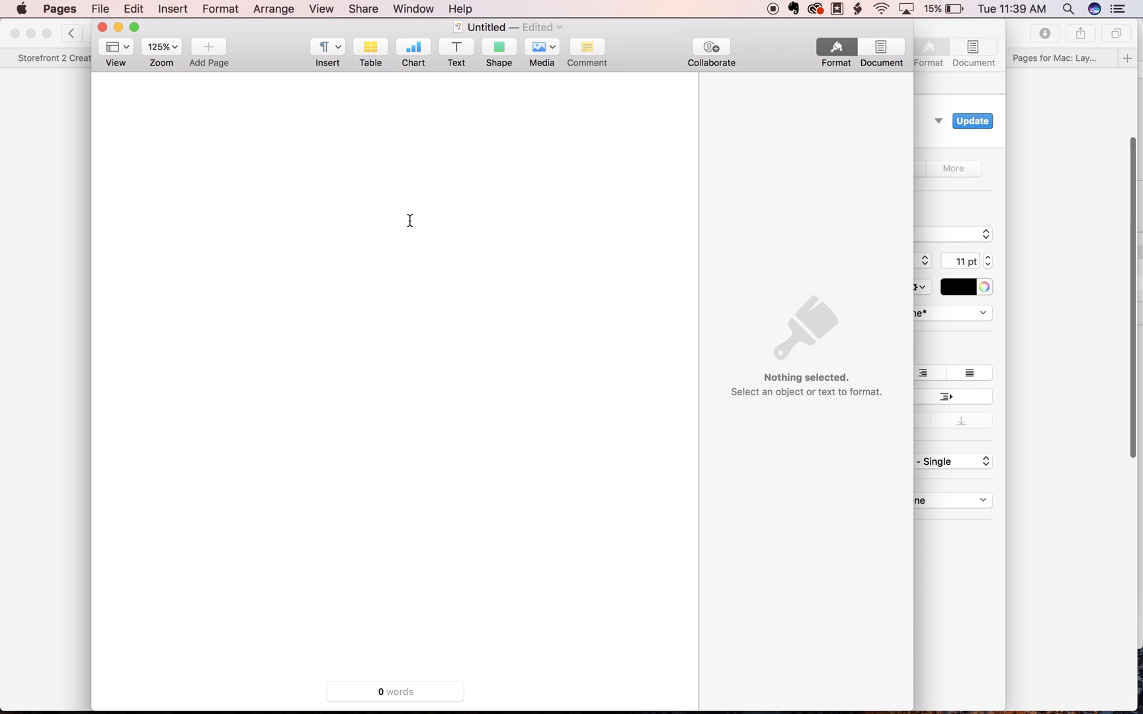
mouse_move(354, 191)
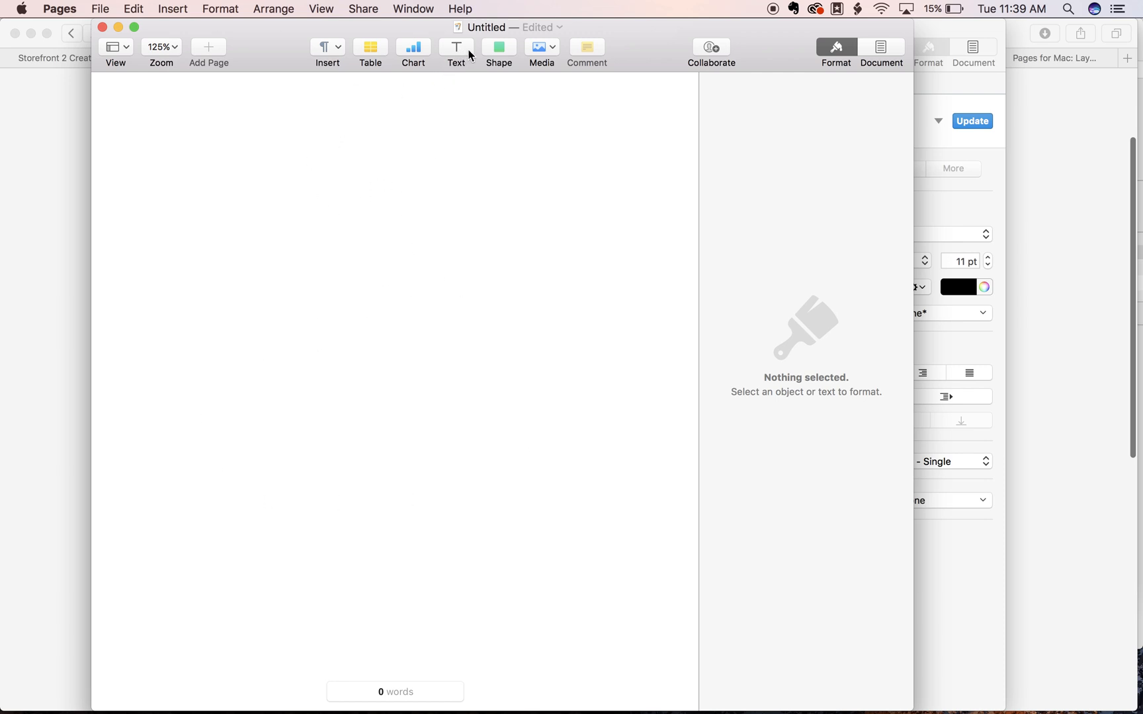
left_click(456, 48)
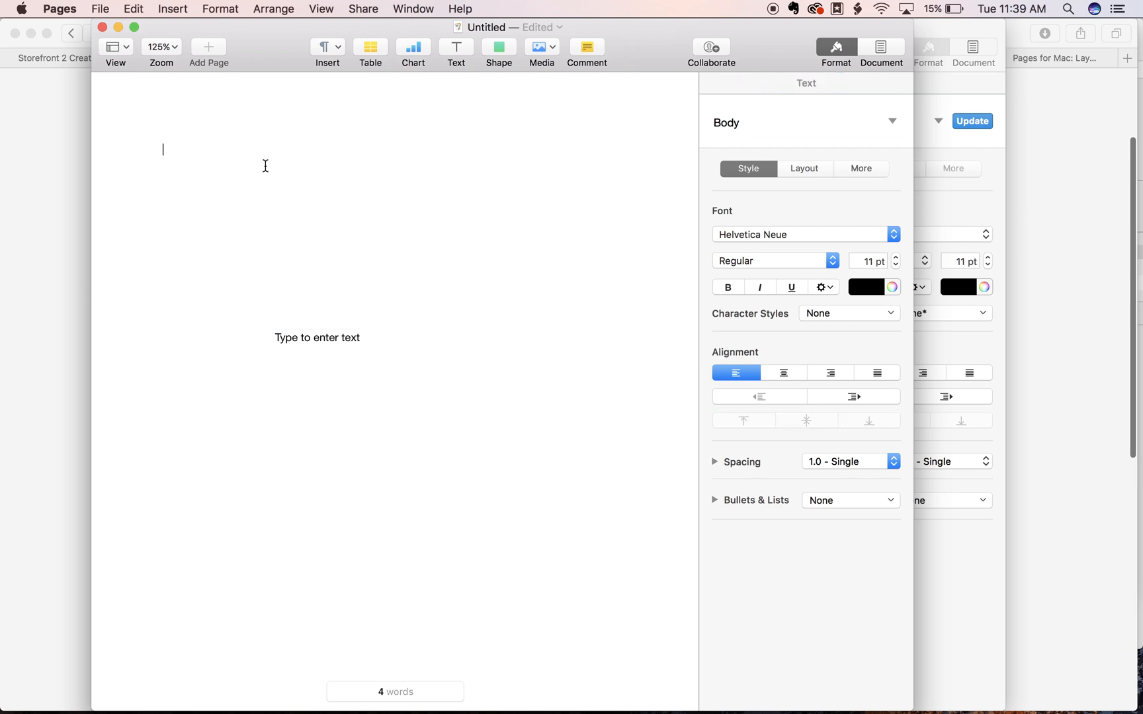
type("oinianga")
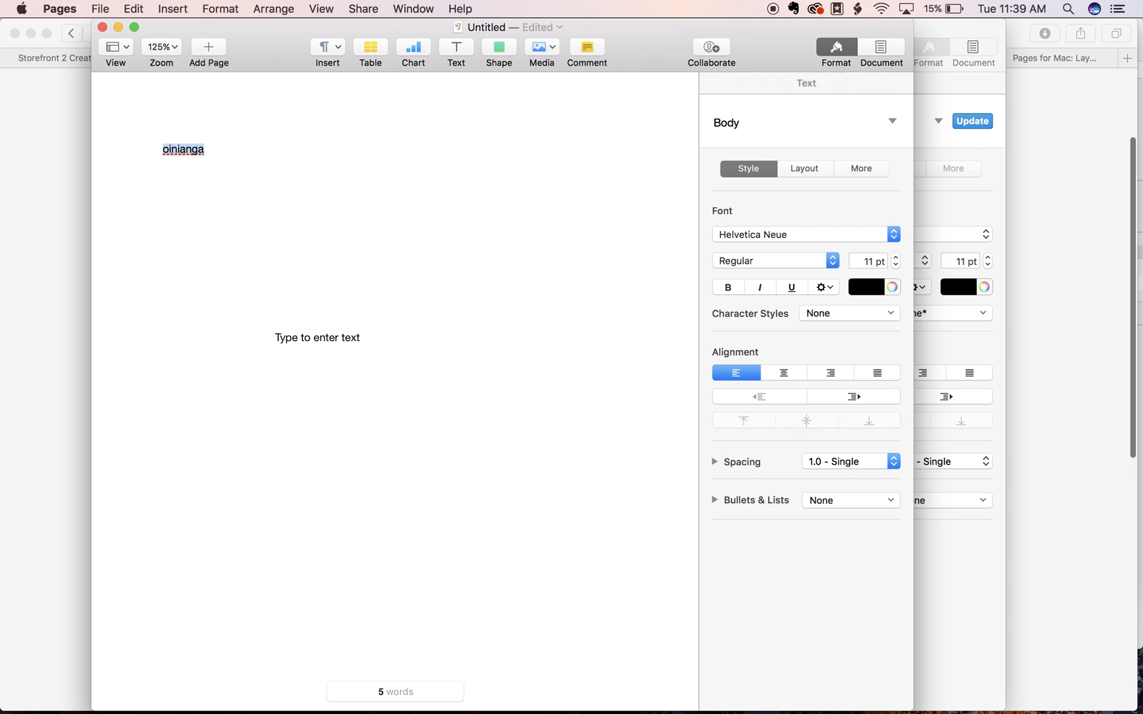
key("backspace")
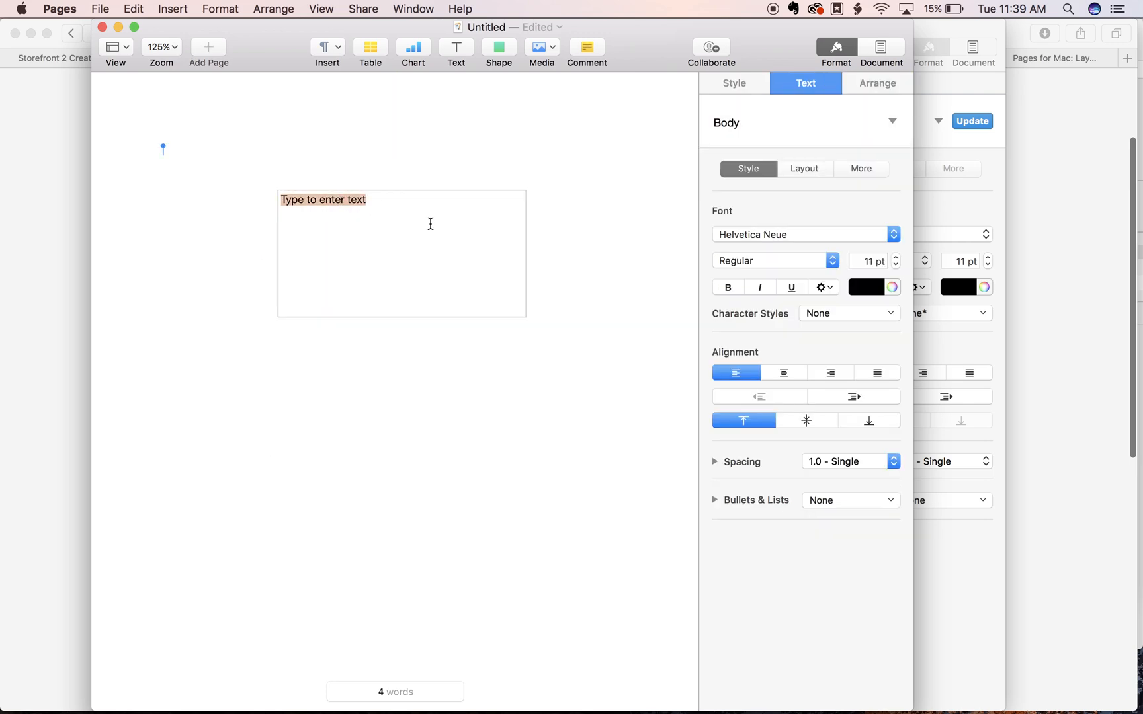
type("Margo")
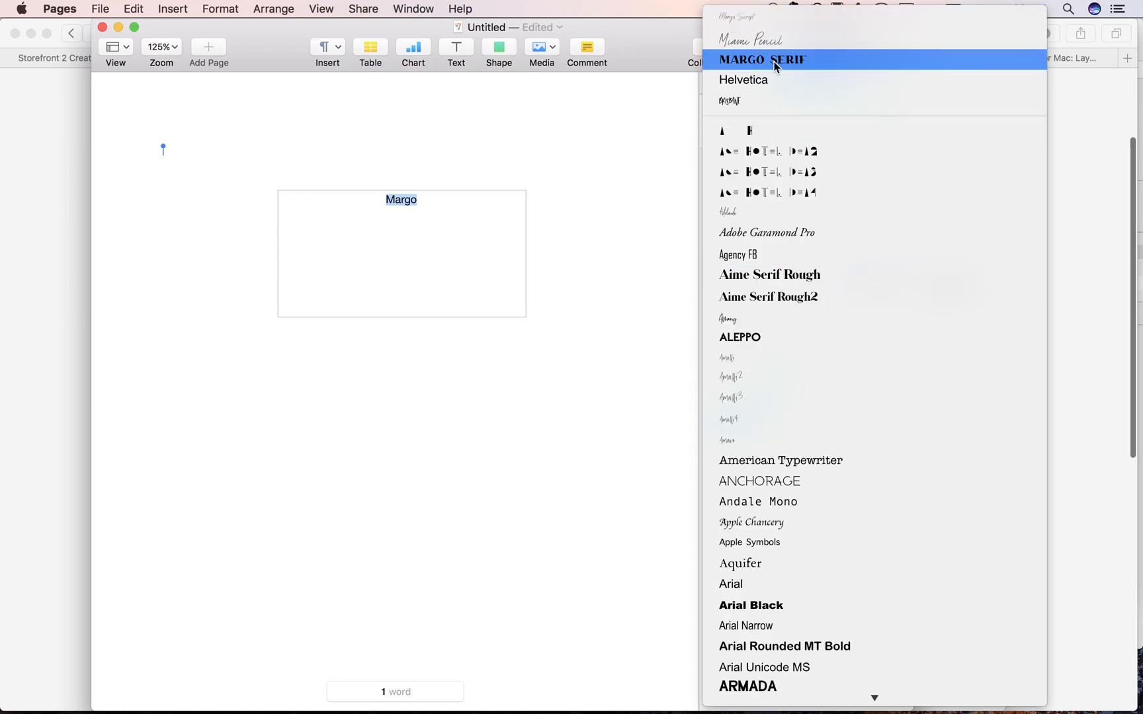
Step: Set MARGO in the Margo Serif font and enlarge it to 46 pt
left_click(763, 60)
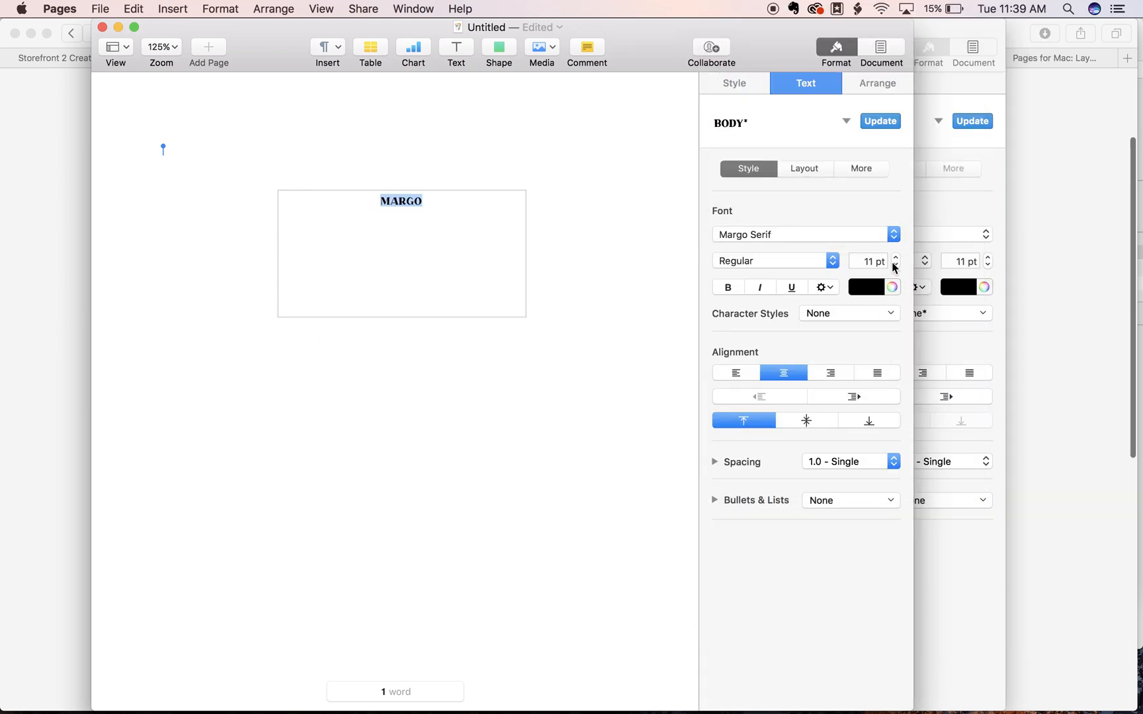
left_click(896, 257)
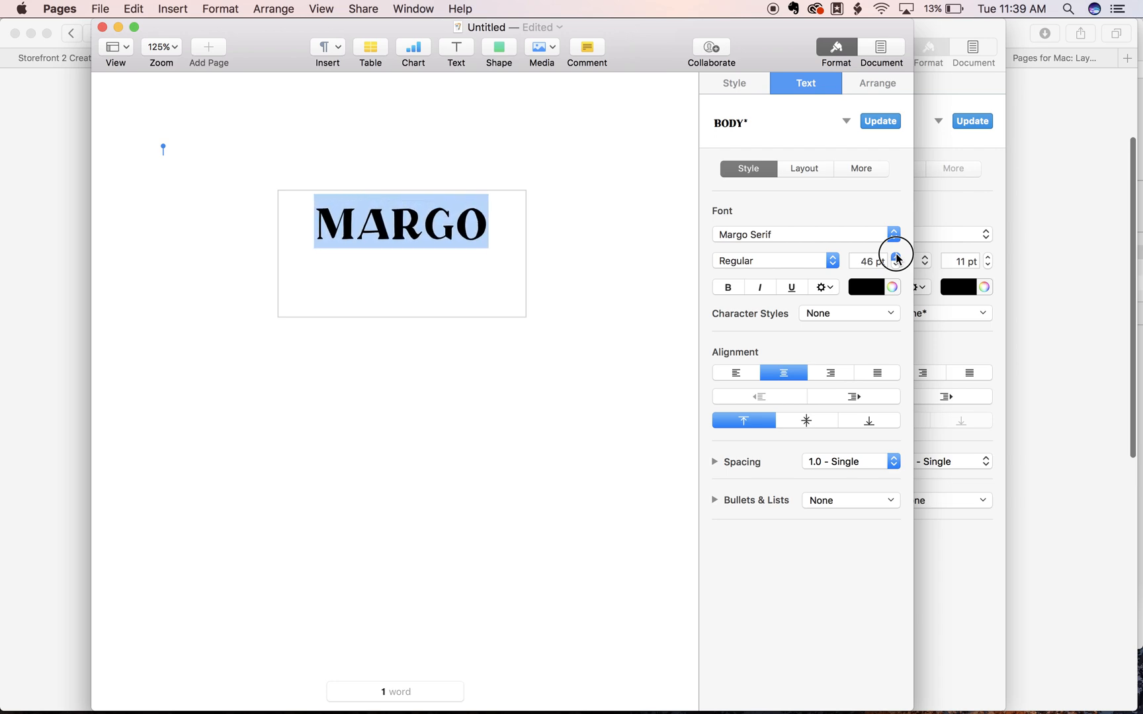
left_click(878, 287)
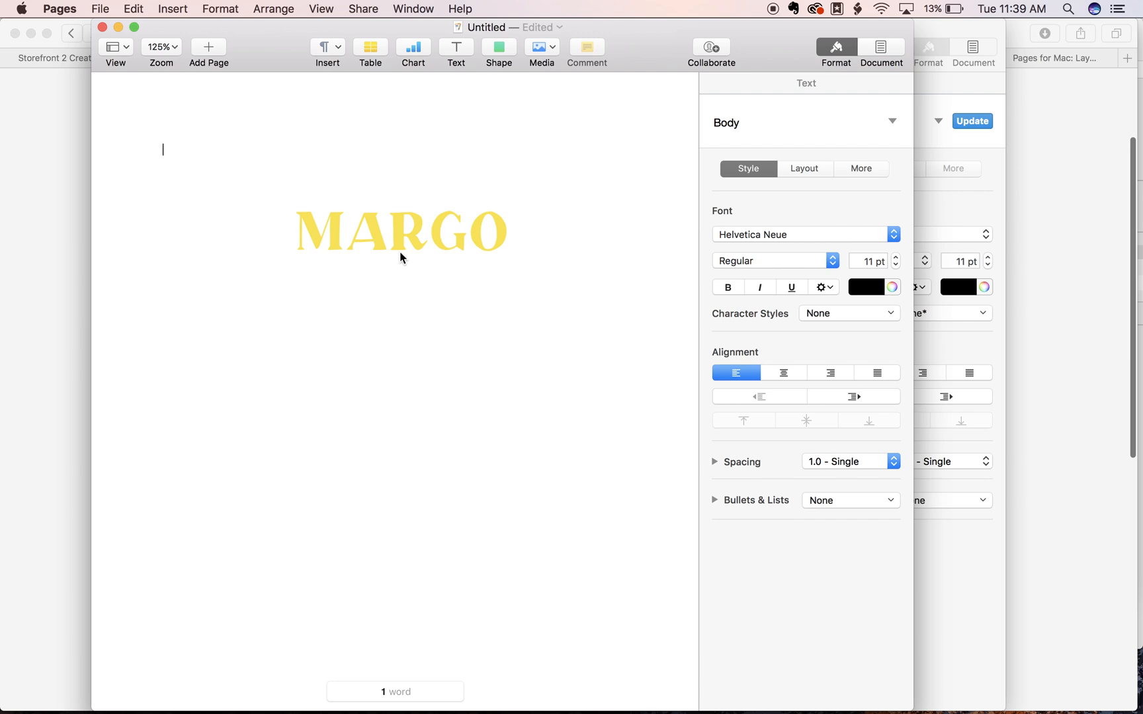
mouse_move(463, 53)
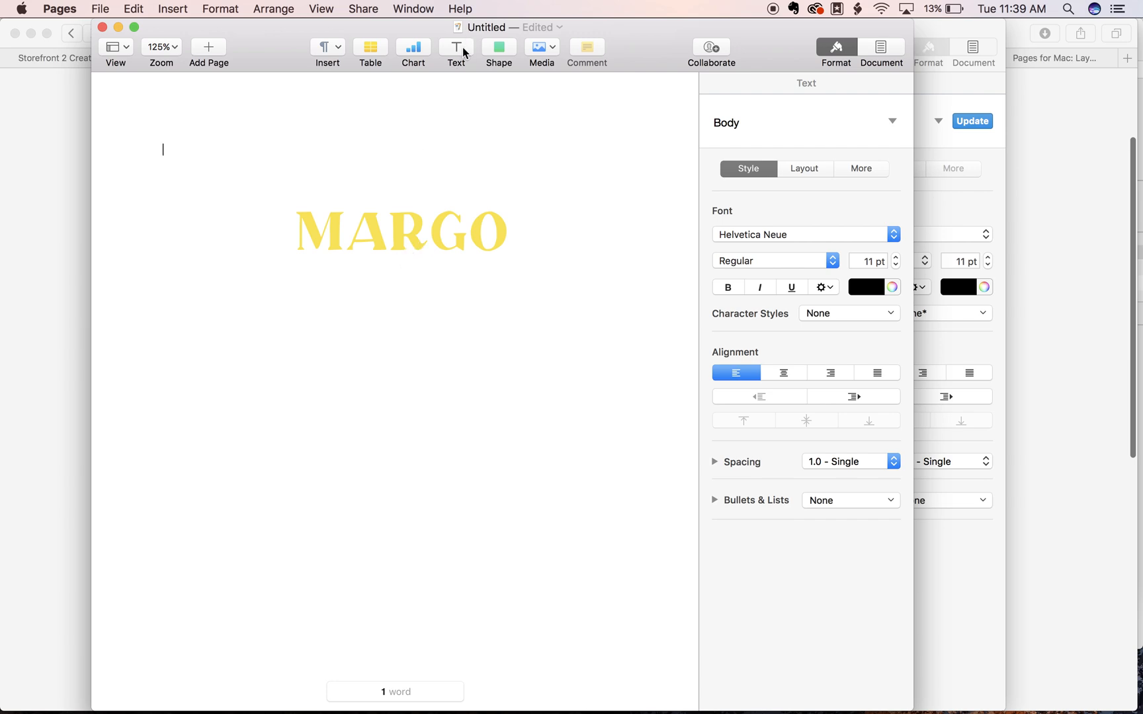
Step: Add a second text box with Margo set in the Margo Script font
left_click(456, 47)
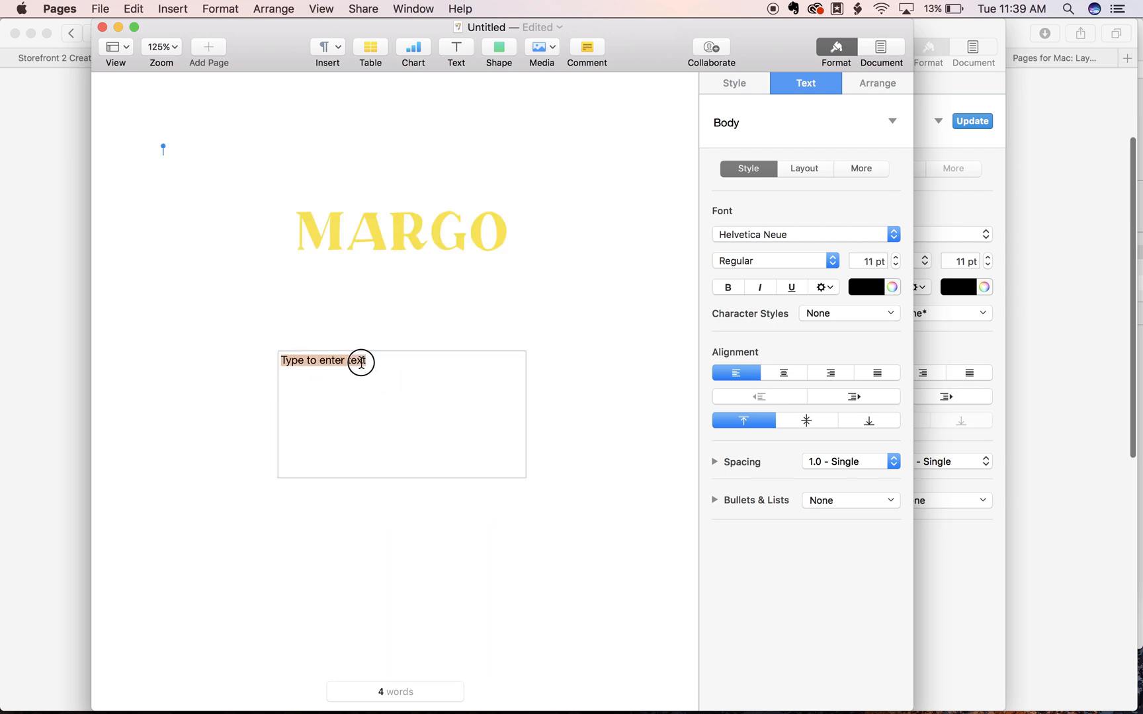
type("Margo")
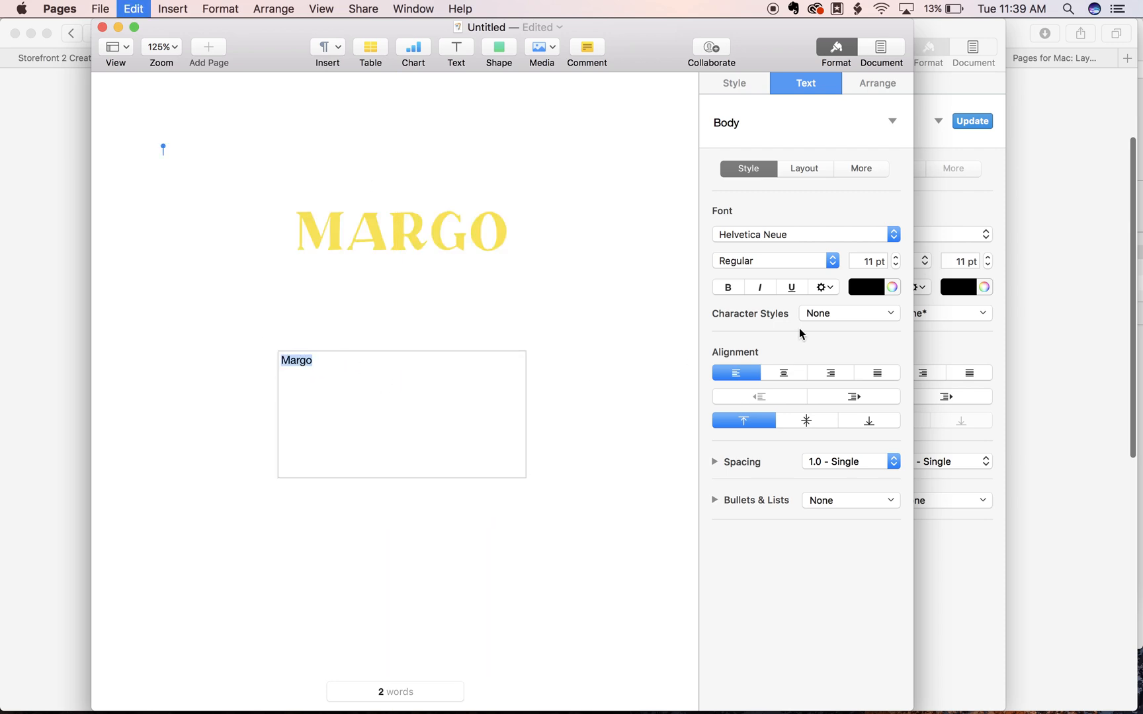
left_click(799, 234)
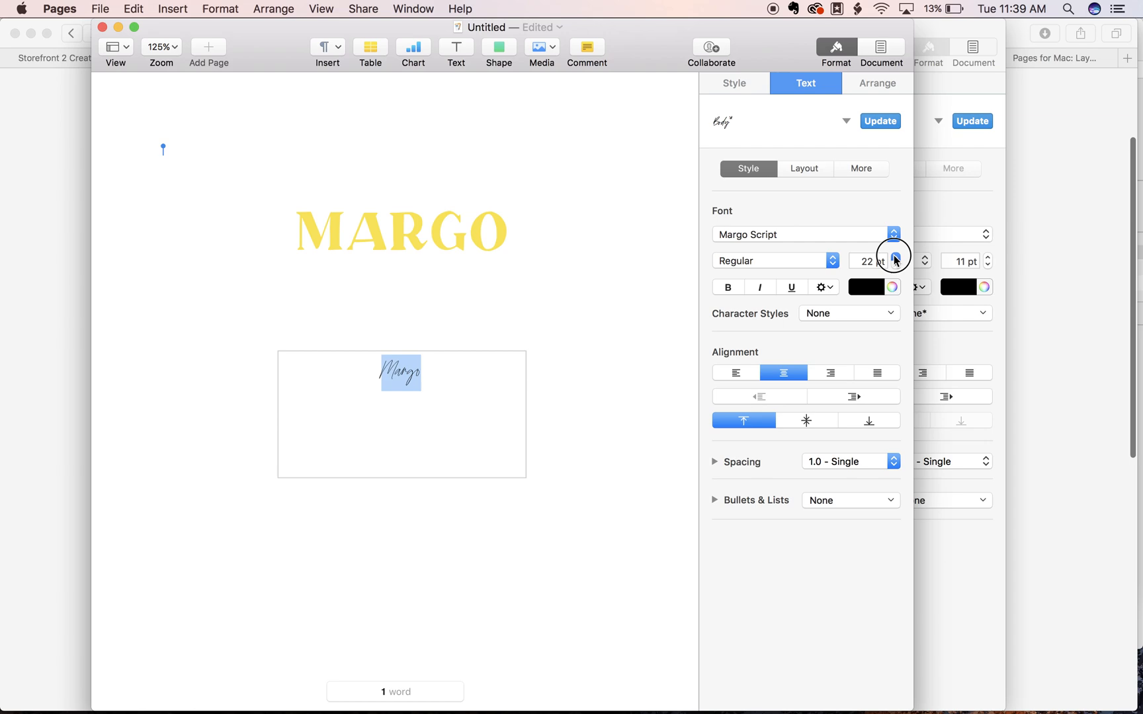
Step: Enlarge the script margo to 74 pt and select its text box
left_click(894, 258)
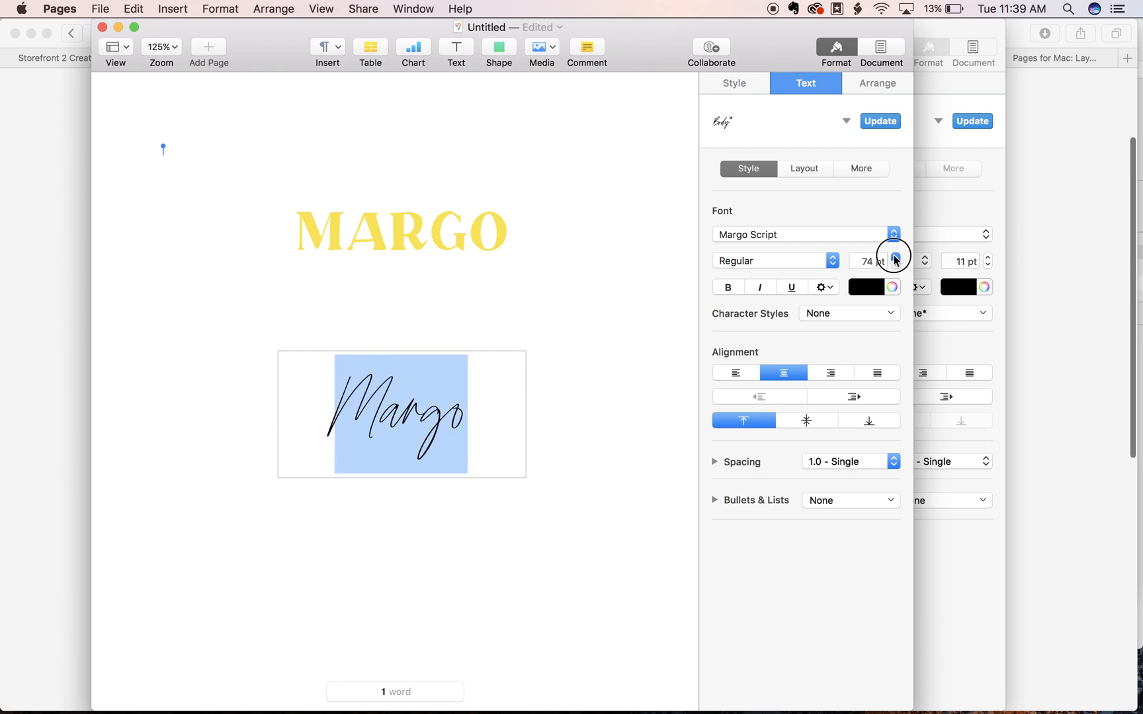
left_click(894, 257)
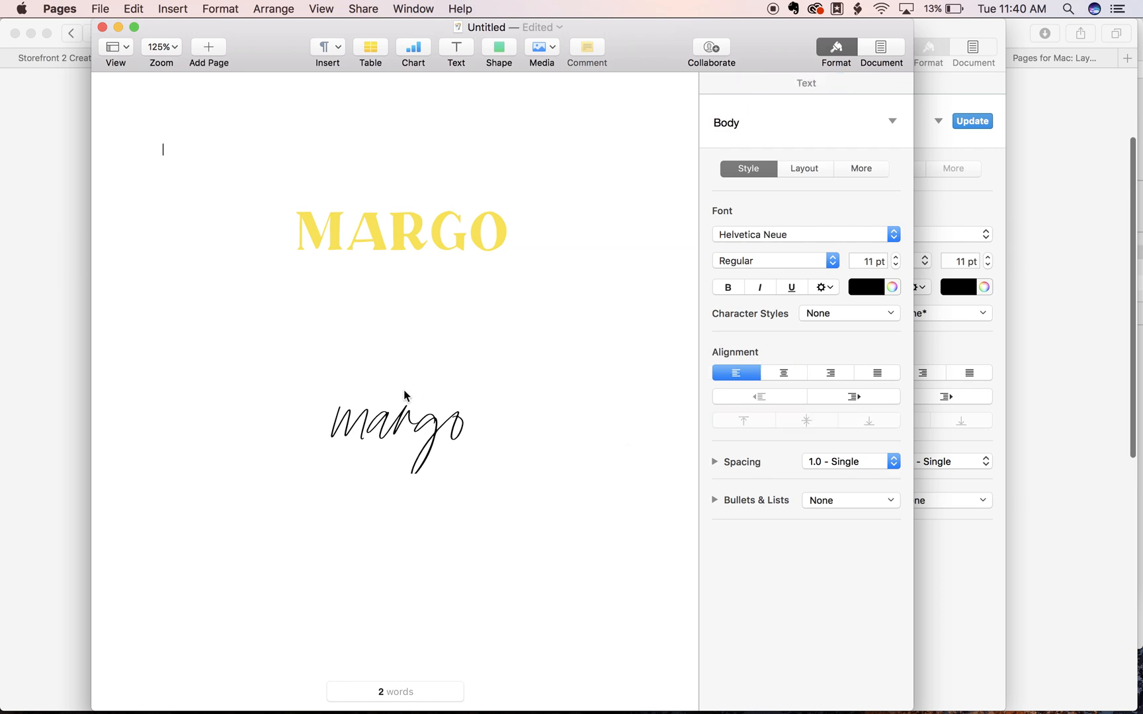
left_click(400, 421)
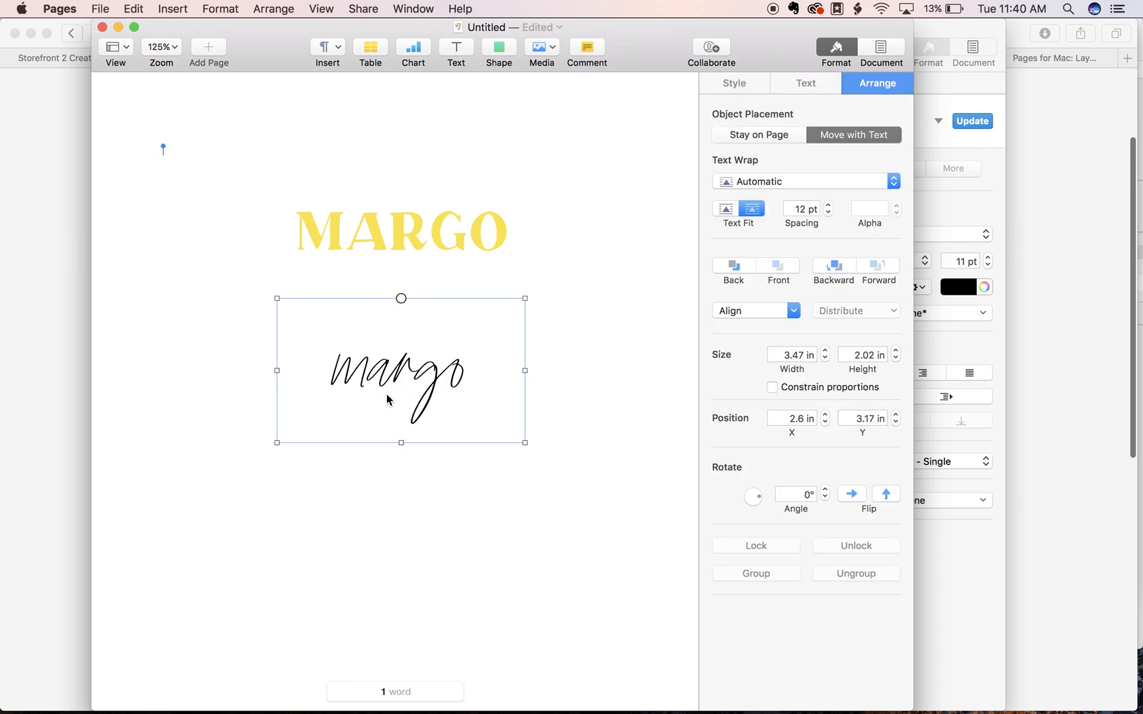
mouse_move(395, 379)
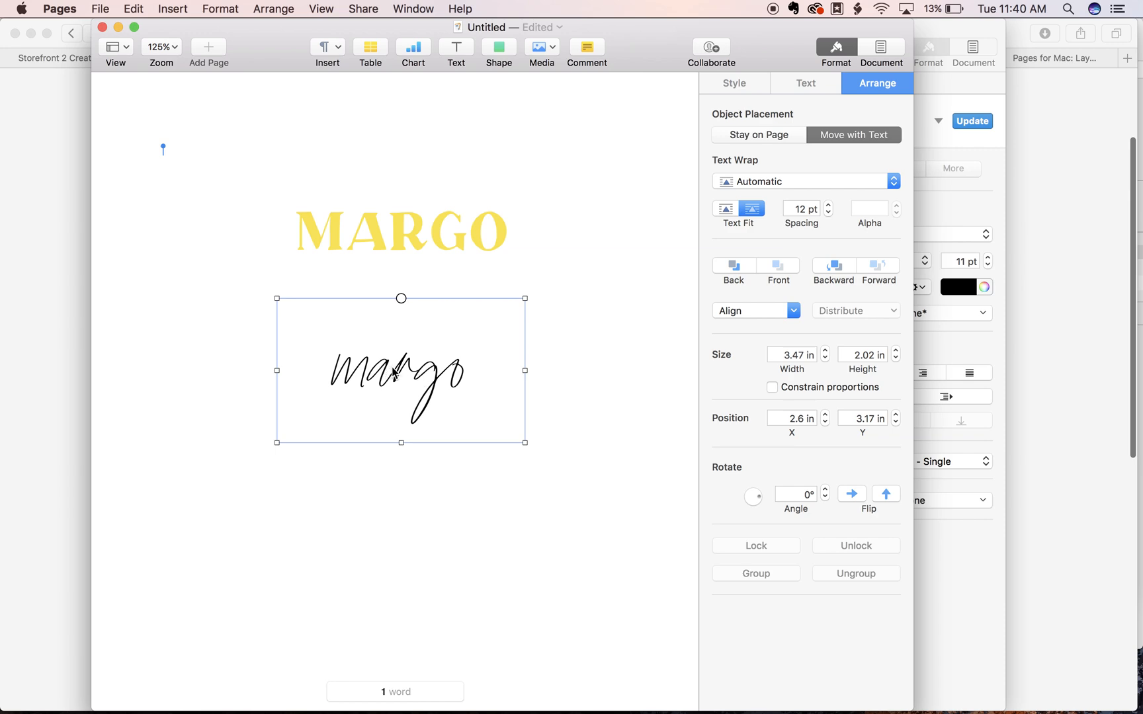
Step: Move the script margo box to sit directly beneath MARGO and restore the Format sidebar
left_click_drag(399, 371, 400, 253)
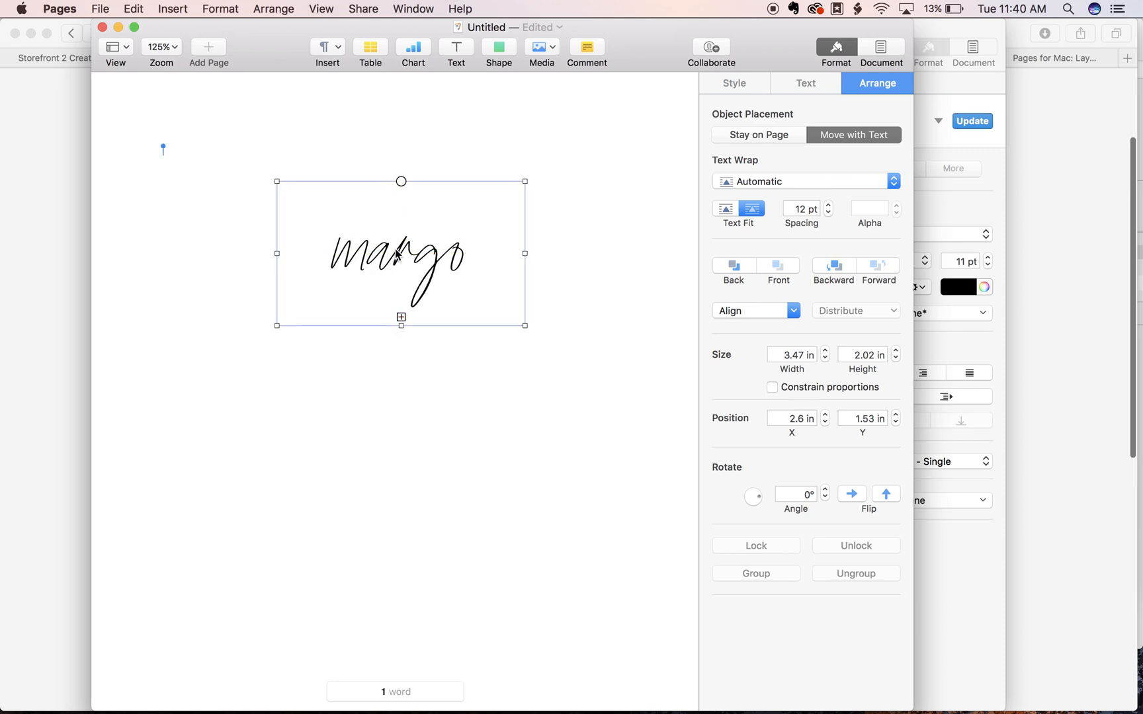
left_click_drag(400, 255, 417, 228)
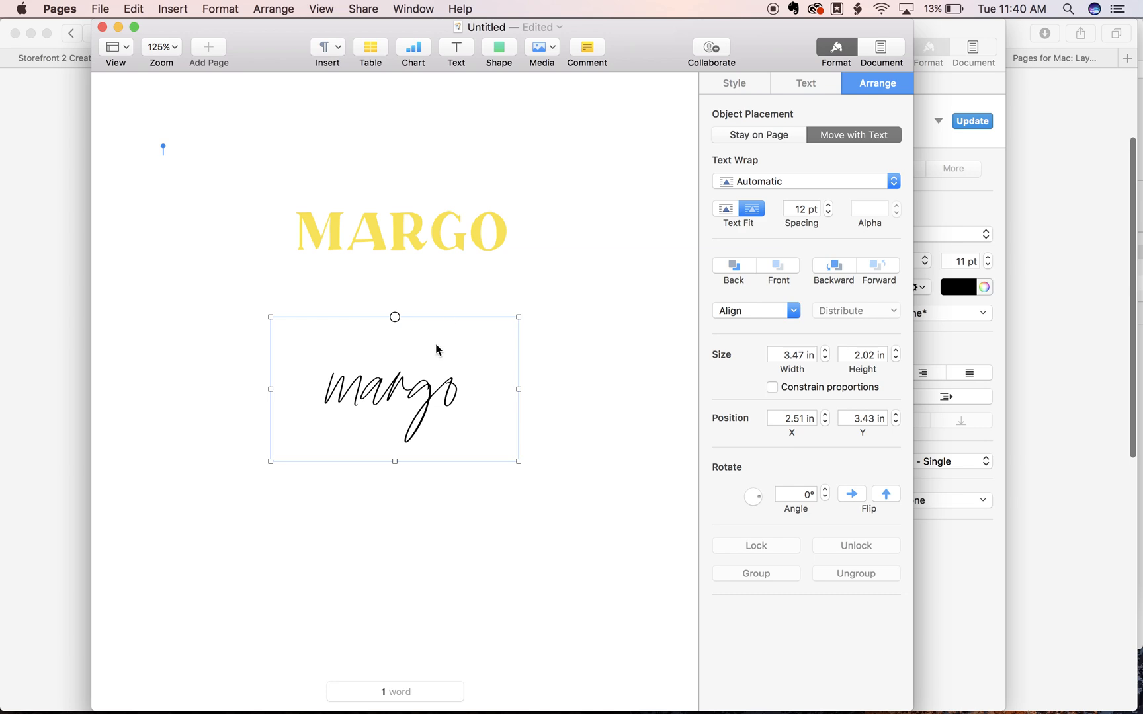
mouse_move(480, 222)
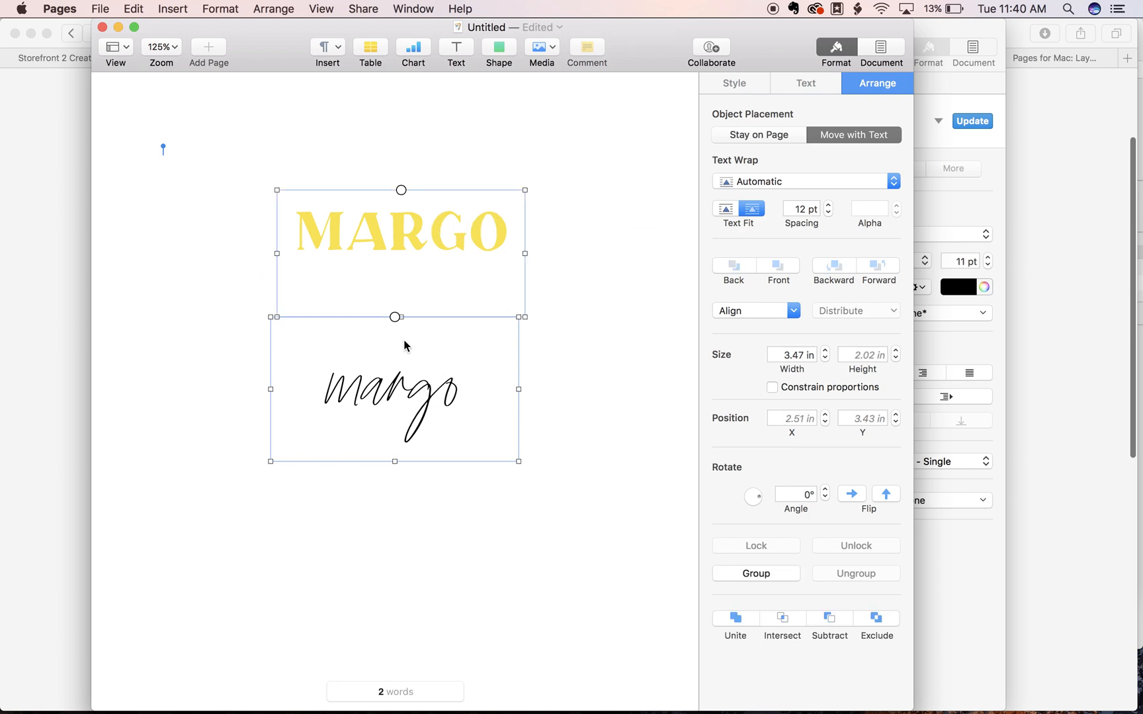
mouse_move(829, 239)
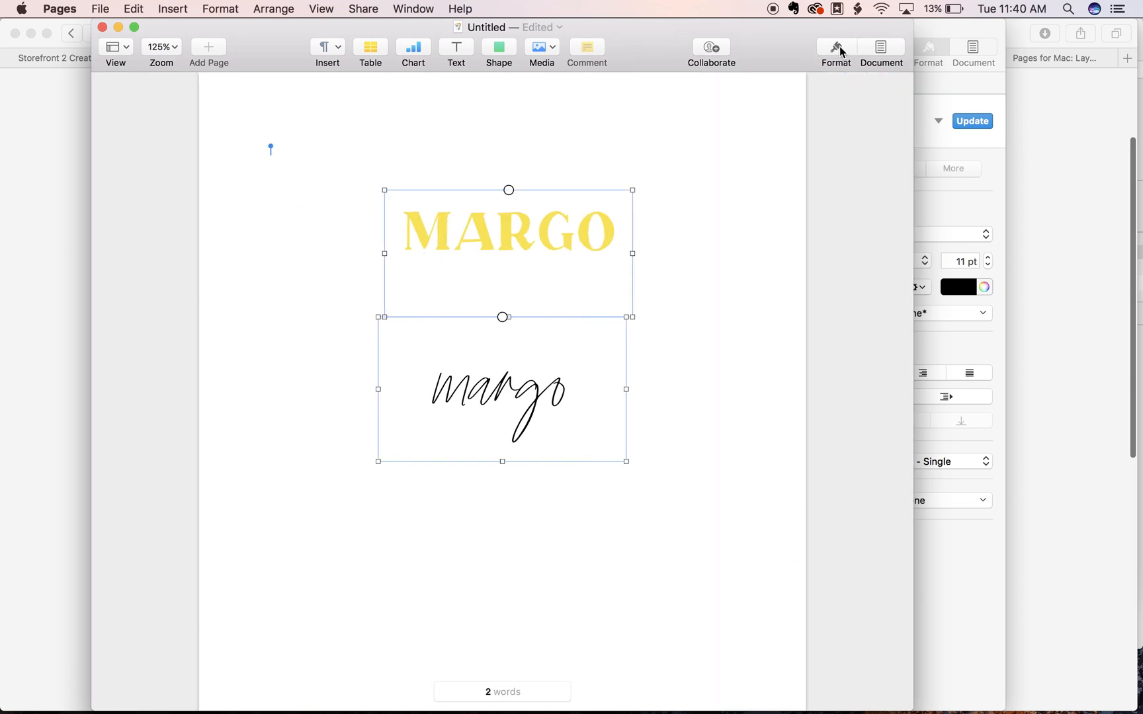
left_click(836, 48)
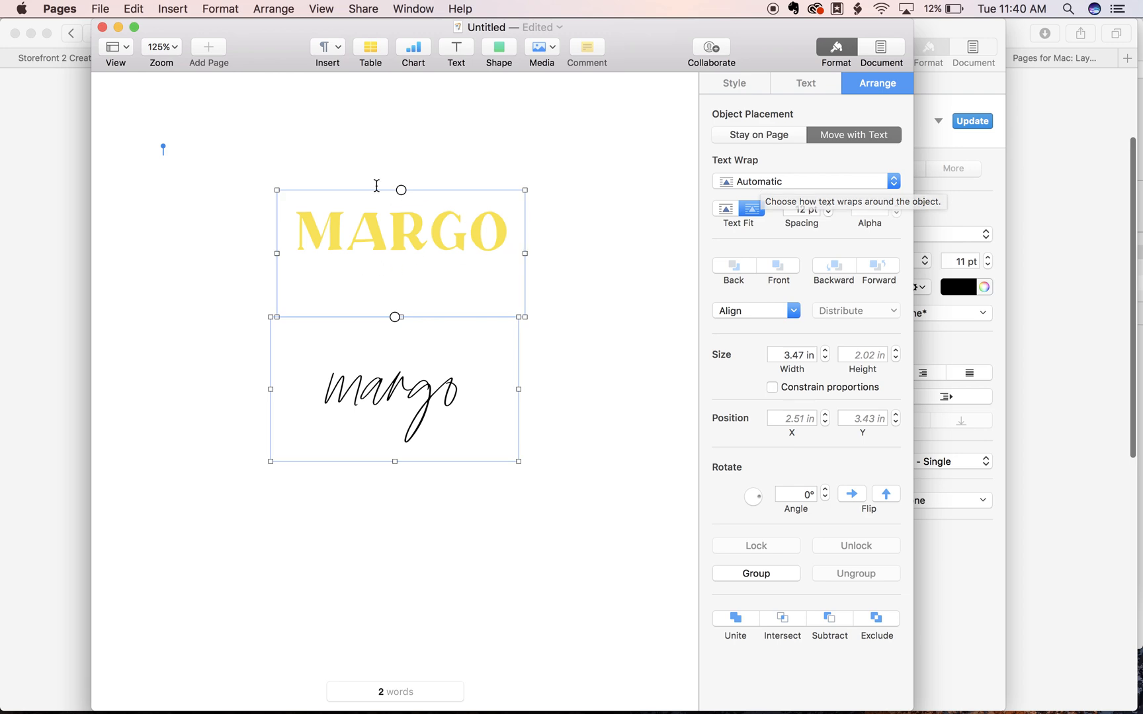
mouse_move(809, 197)
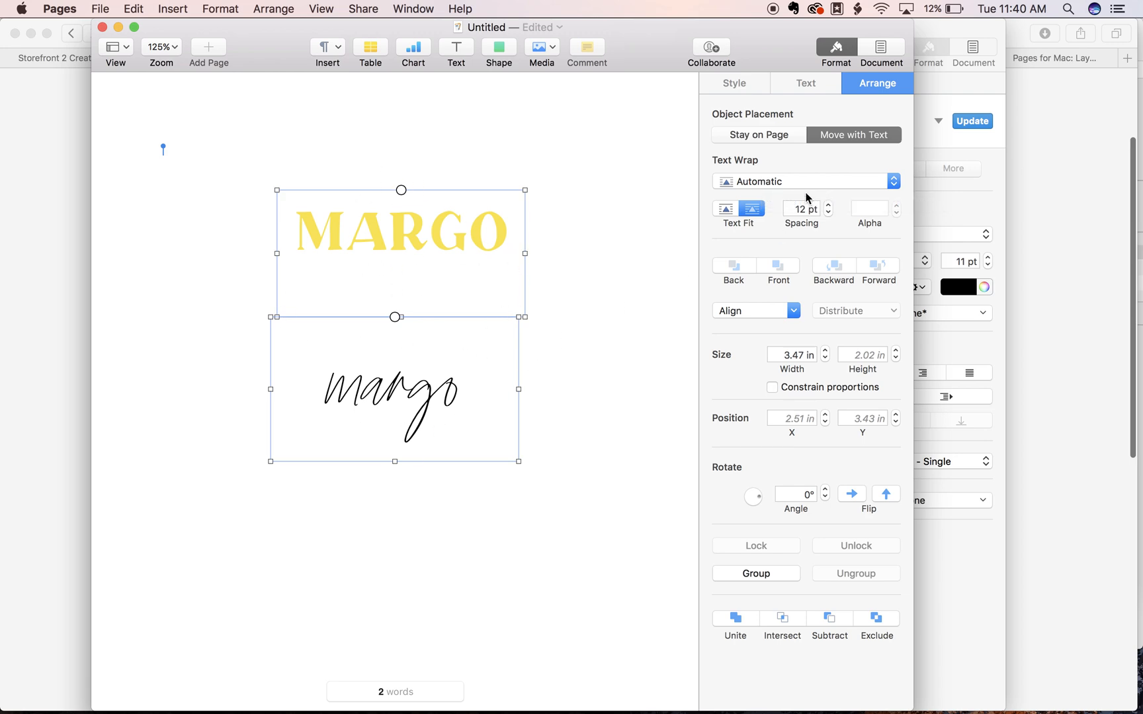
Step: Drag the script margo up so it overlaps the yellow MARGO lettering
left_click(806, 181)
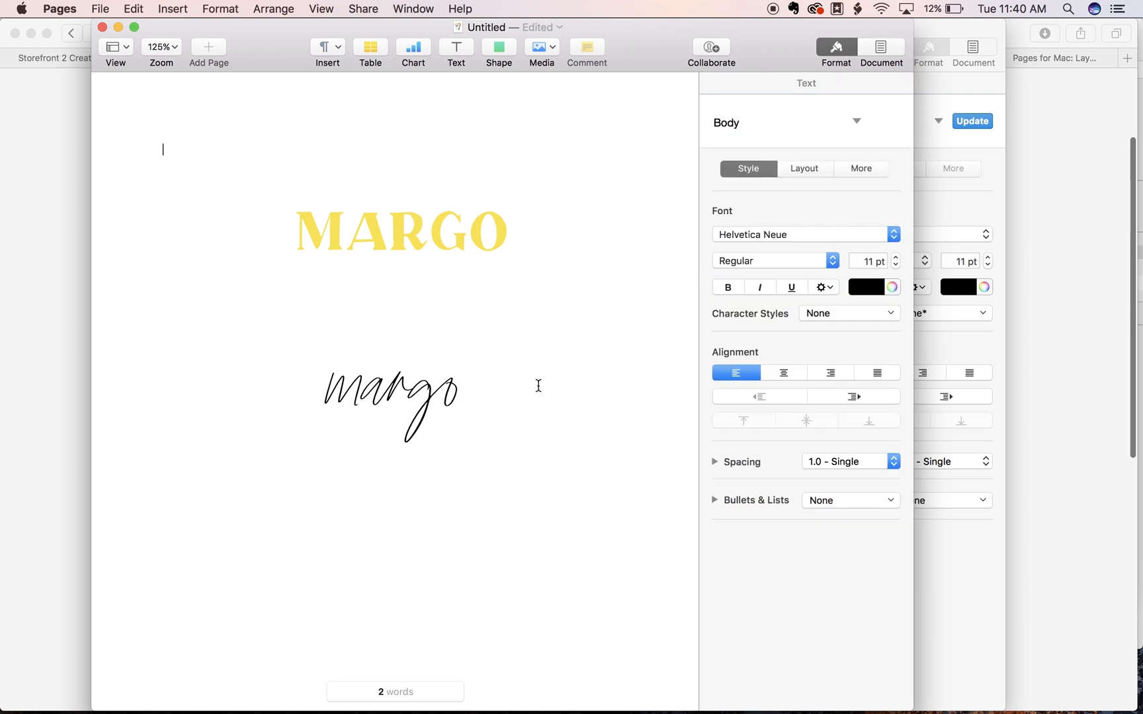
left_click_drag(391, 404, 401, 255)
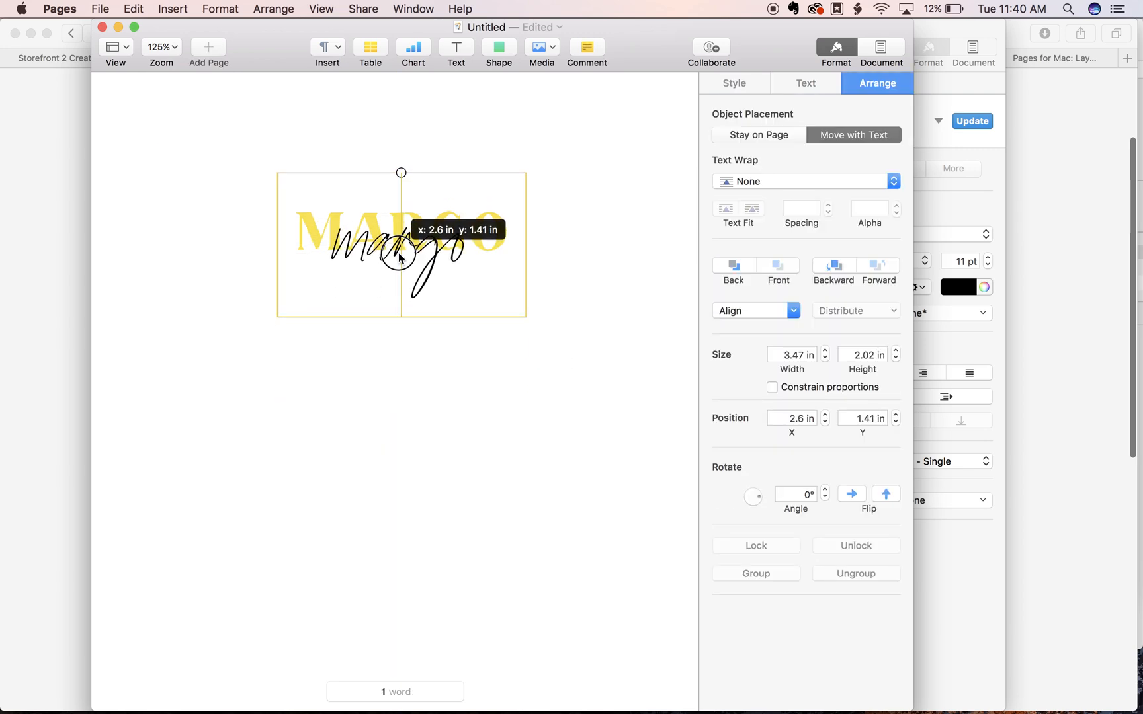
left_click_drag(401, 259, 401, 232)
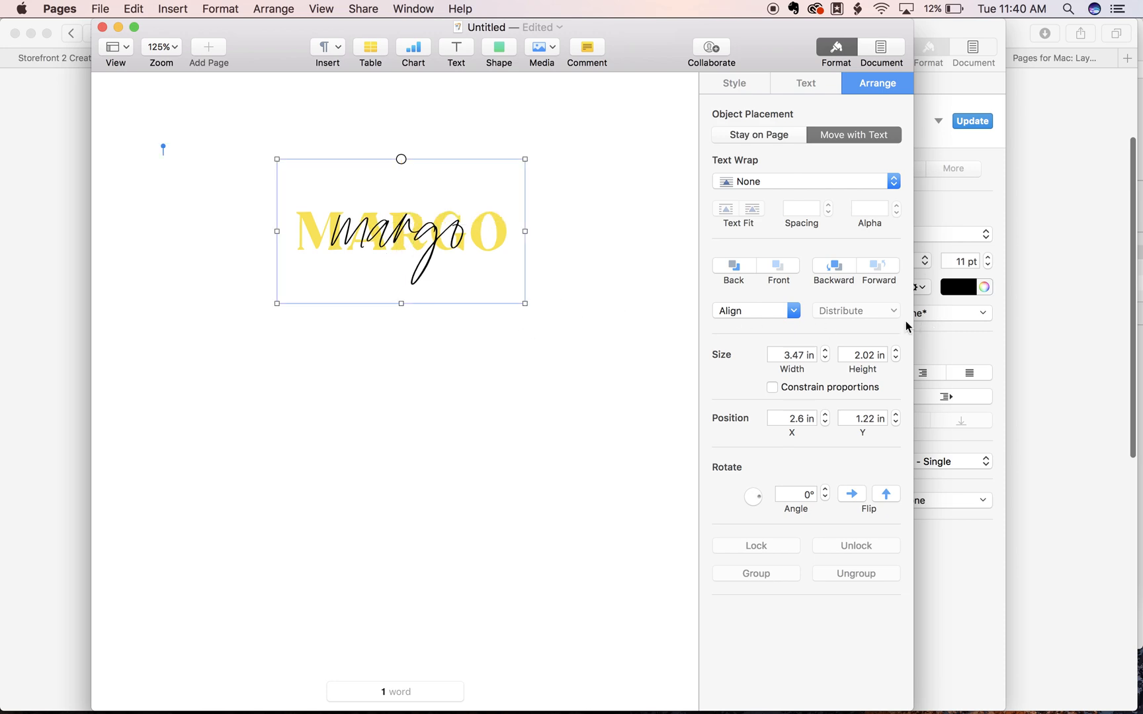
mouse_move(811, 90)
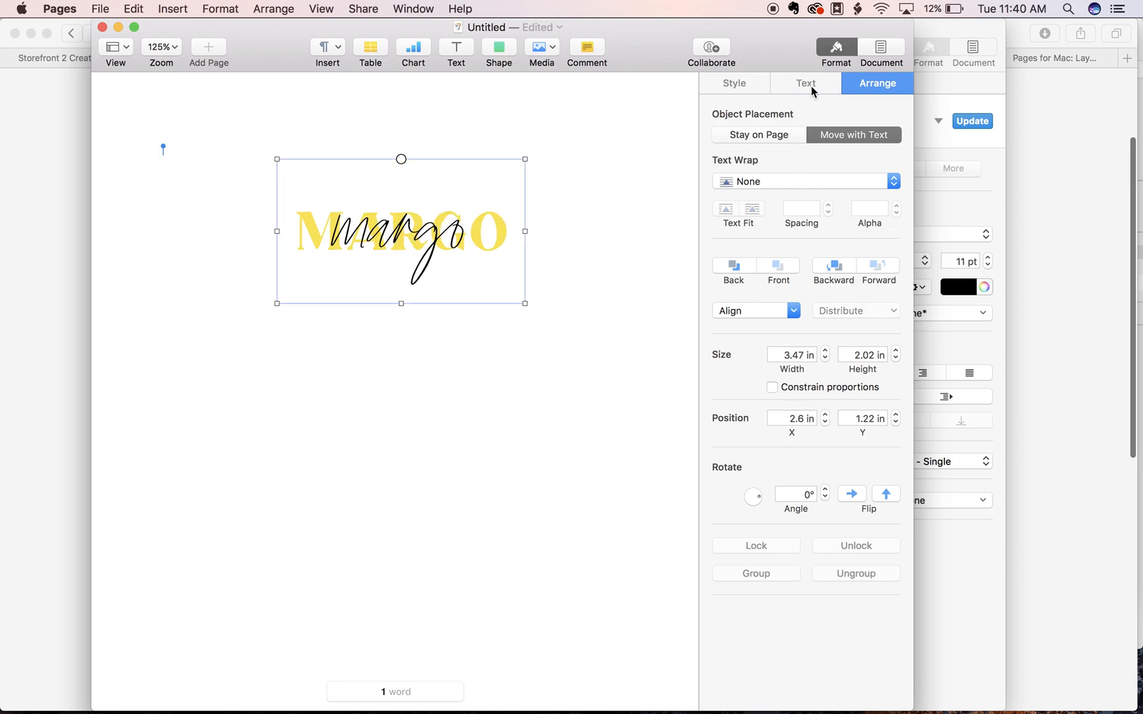
Step: Raise the script margo to 111 pt and stretch its text box to fit
left_click(806, 83)
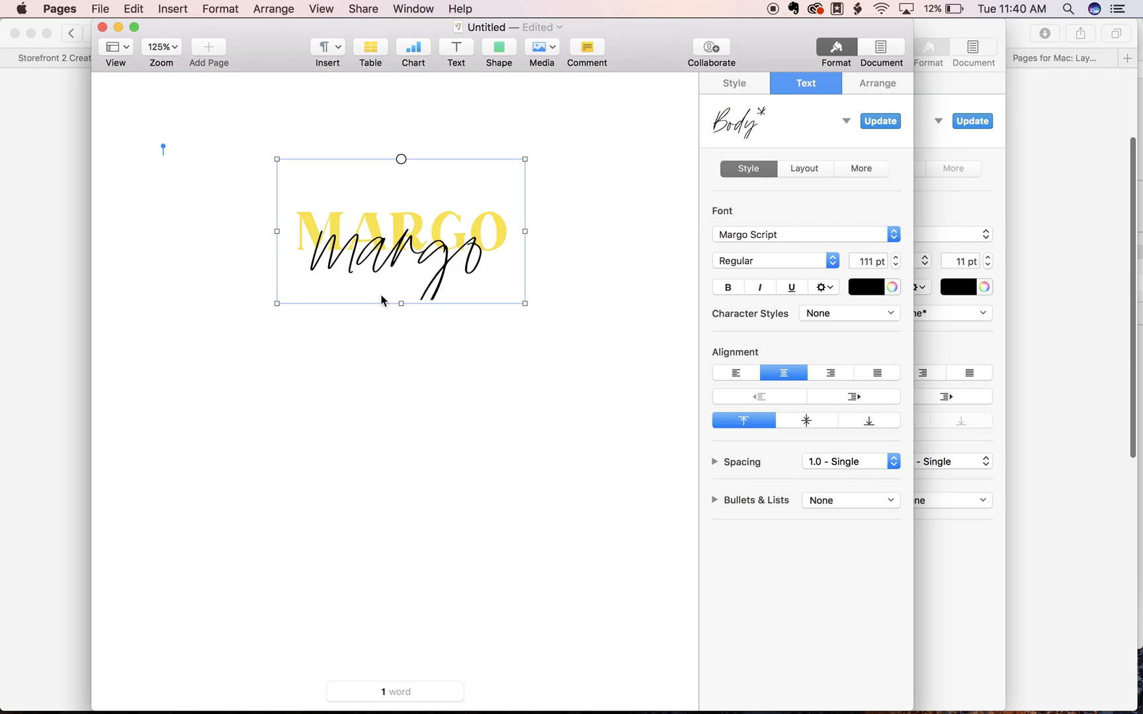
left_click_drag(401, 303, 401, 336)
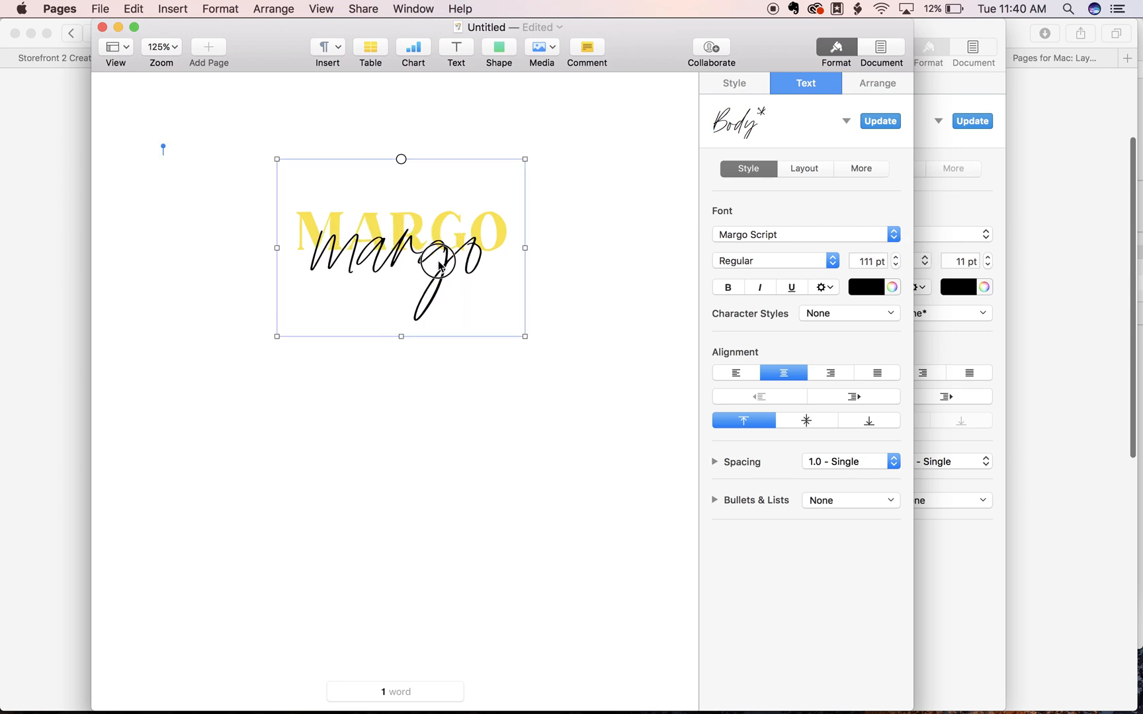